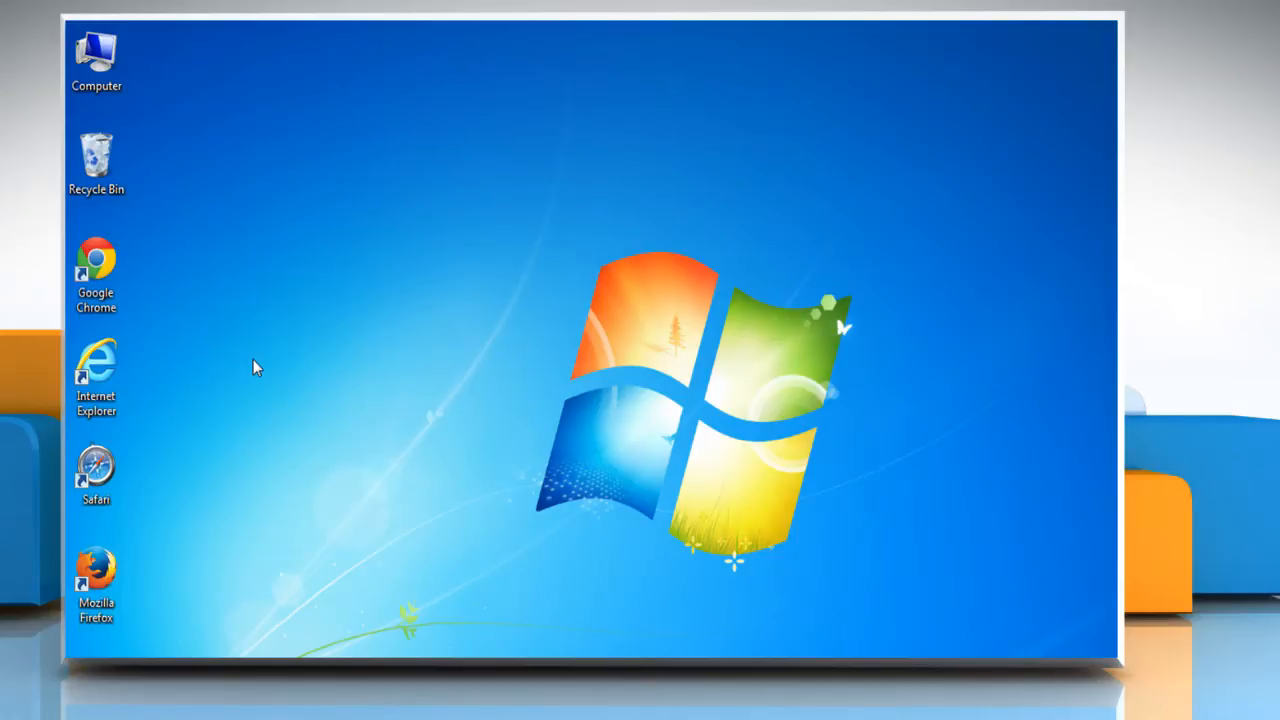
Step: Open Google Chrome from its desktop shortcut's right-click menu
right_click(98, 270)
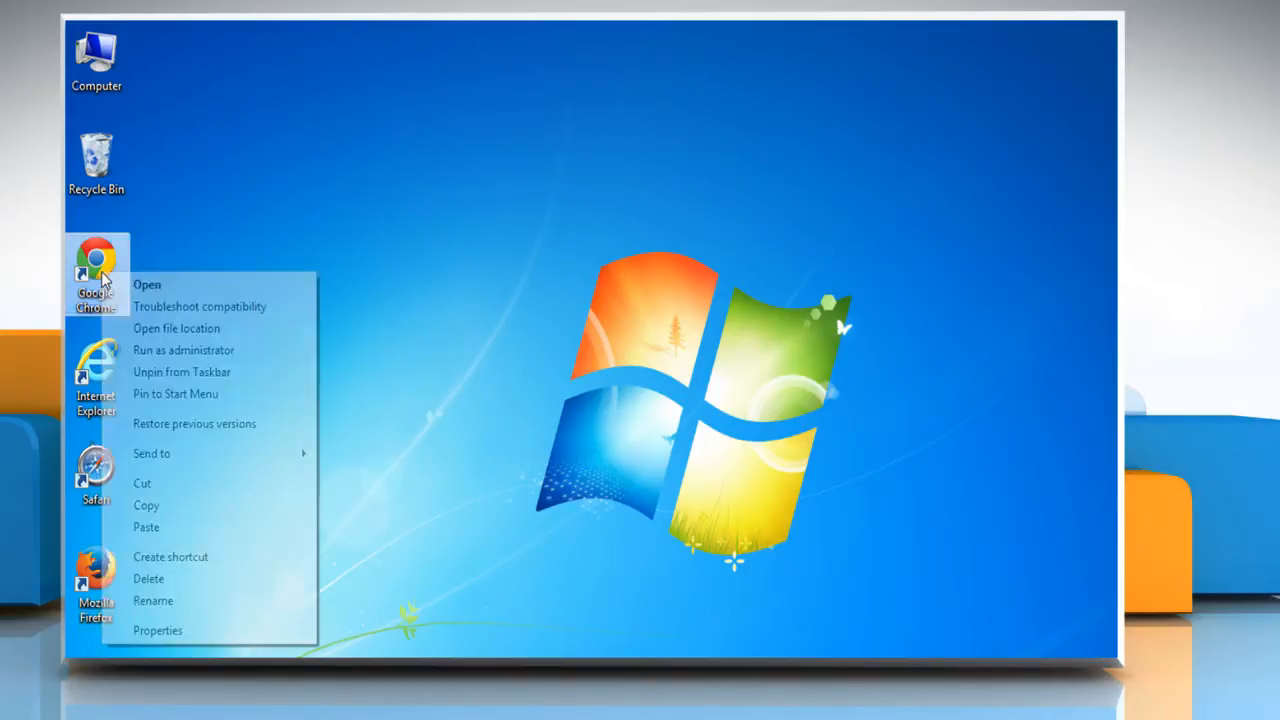
click(146, 284)
text(mail.g)
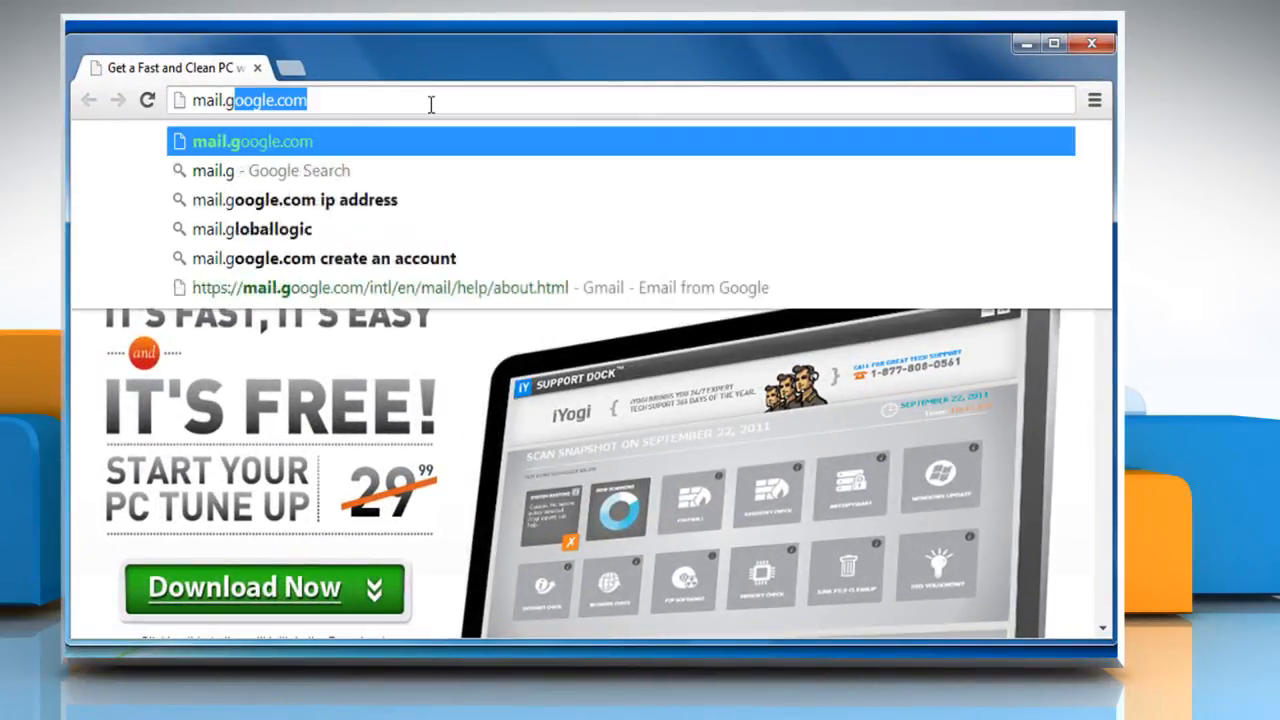
Step: Load mail.google.com and sign in to reach the Gmail inbox
click(252, 141)
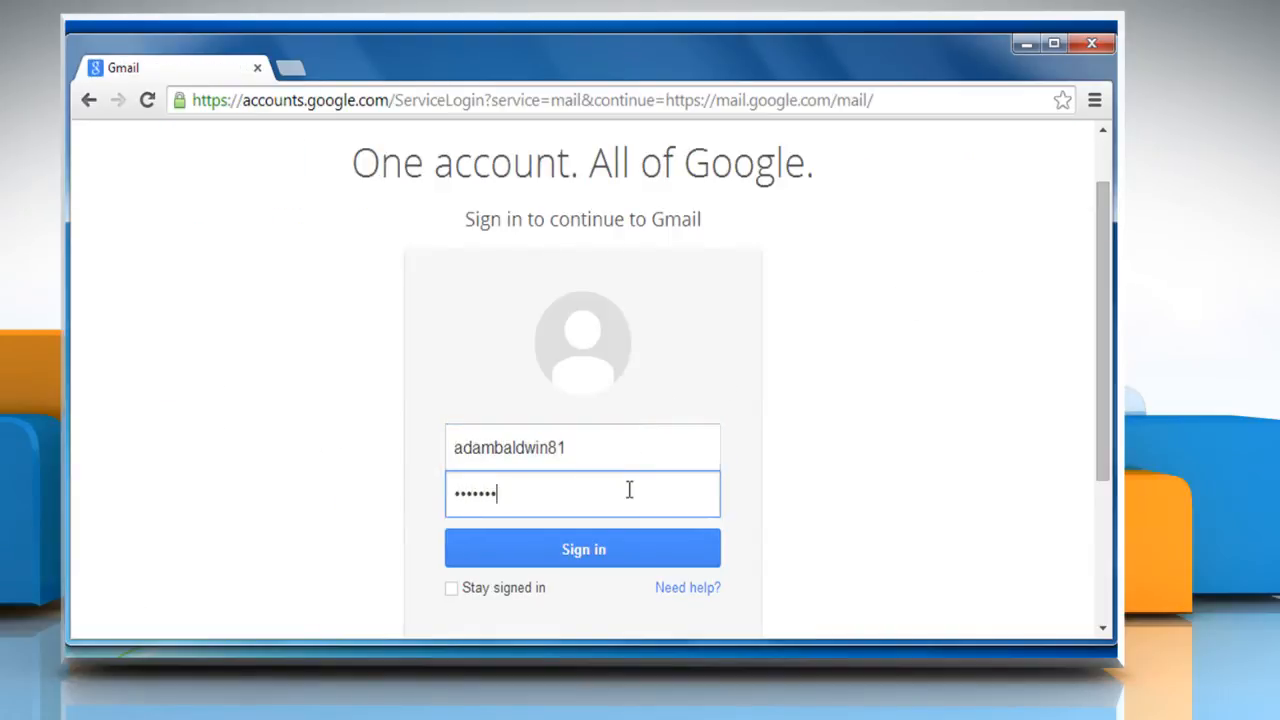
click(583, 548)
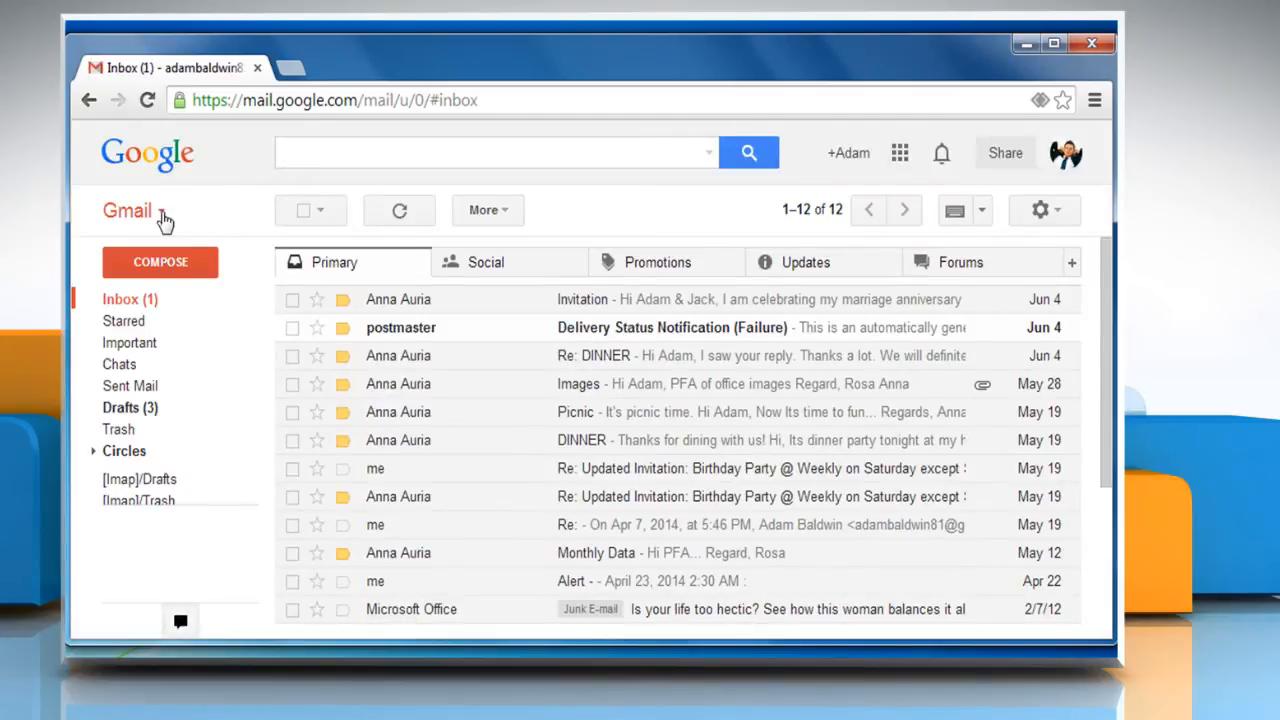
Step: Switch from Mail to Contacts and choose More > Import
click(135, 210)
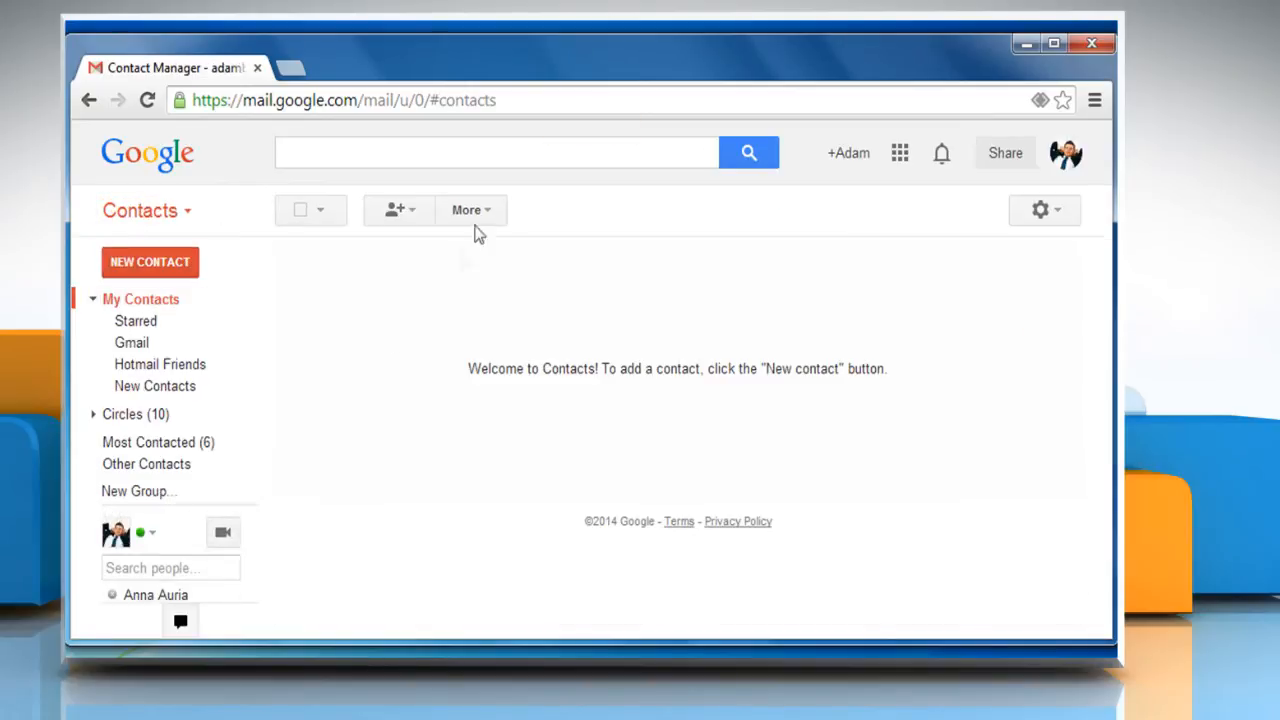
click(468, 210)
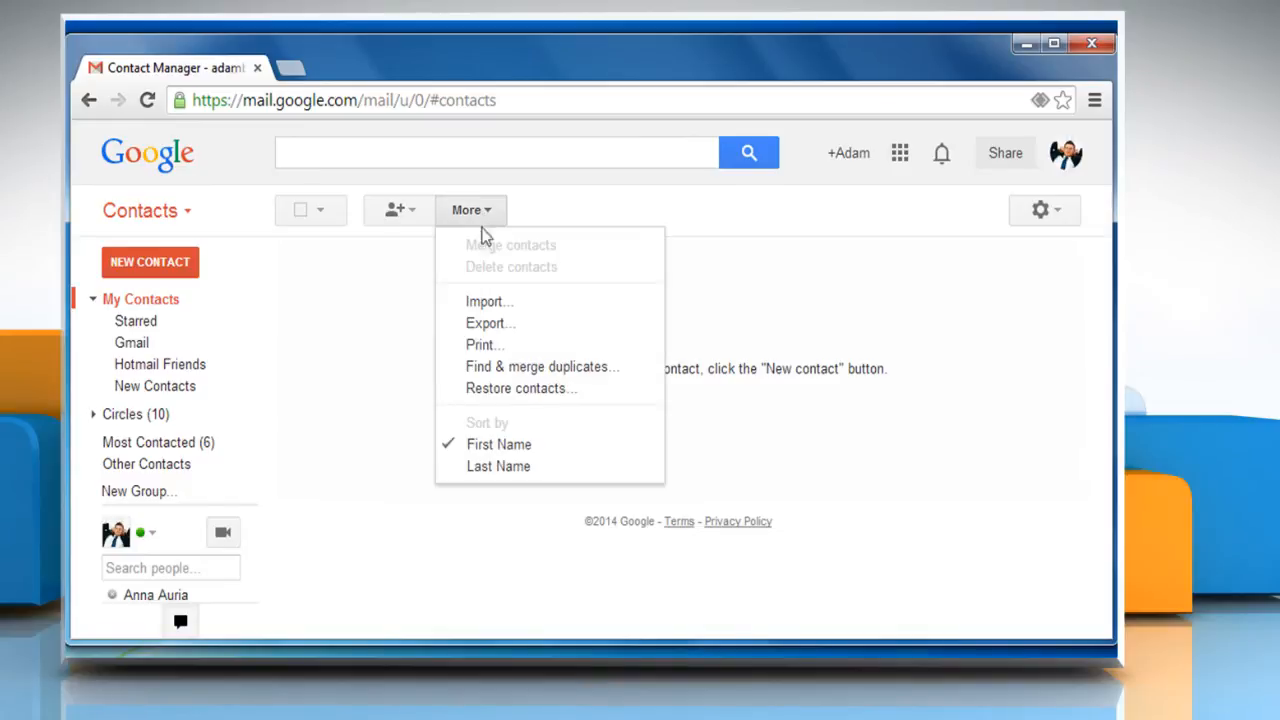
click(489, 301)
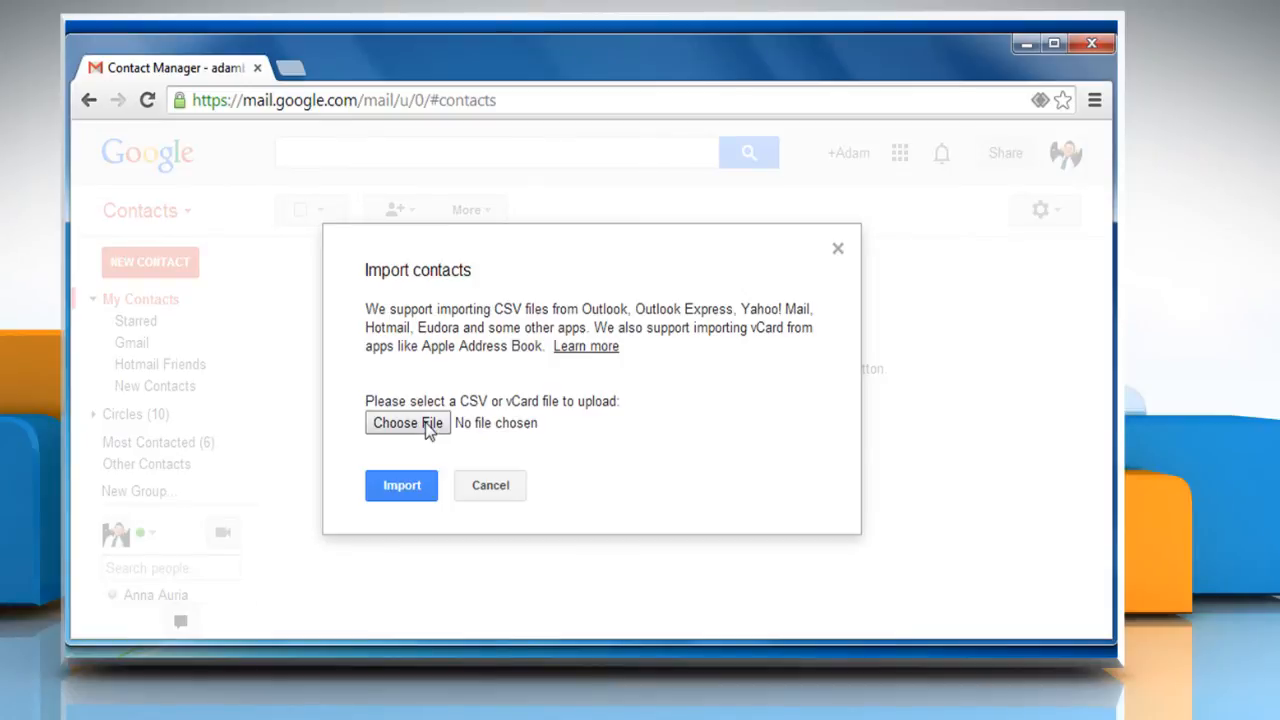
Step: Choose google_contacts.csv from Downloads and import it into Contacts
click(407, 423)
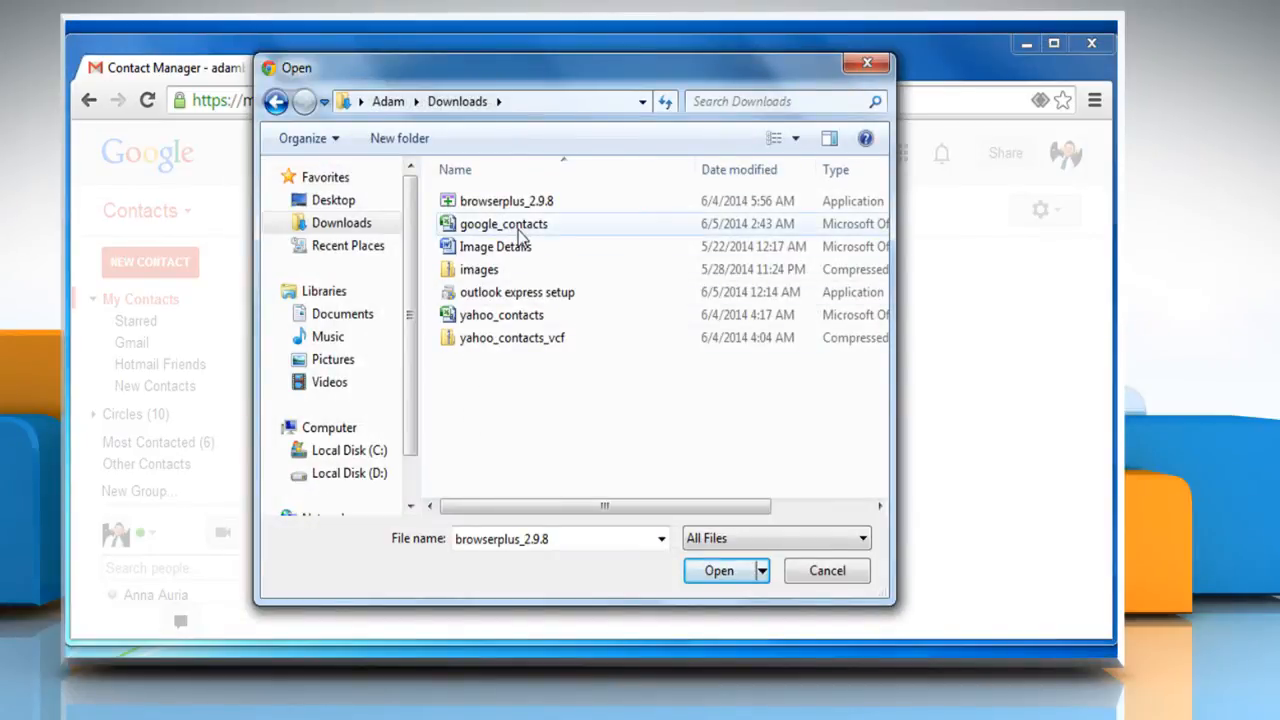
click(501, 223)
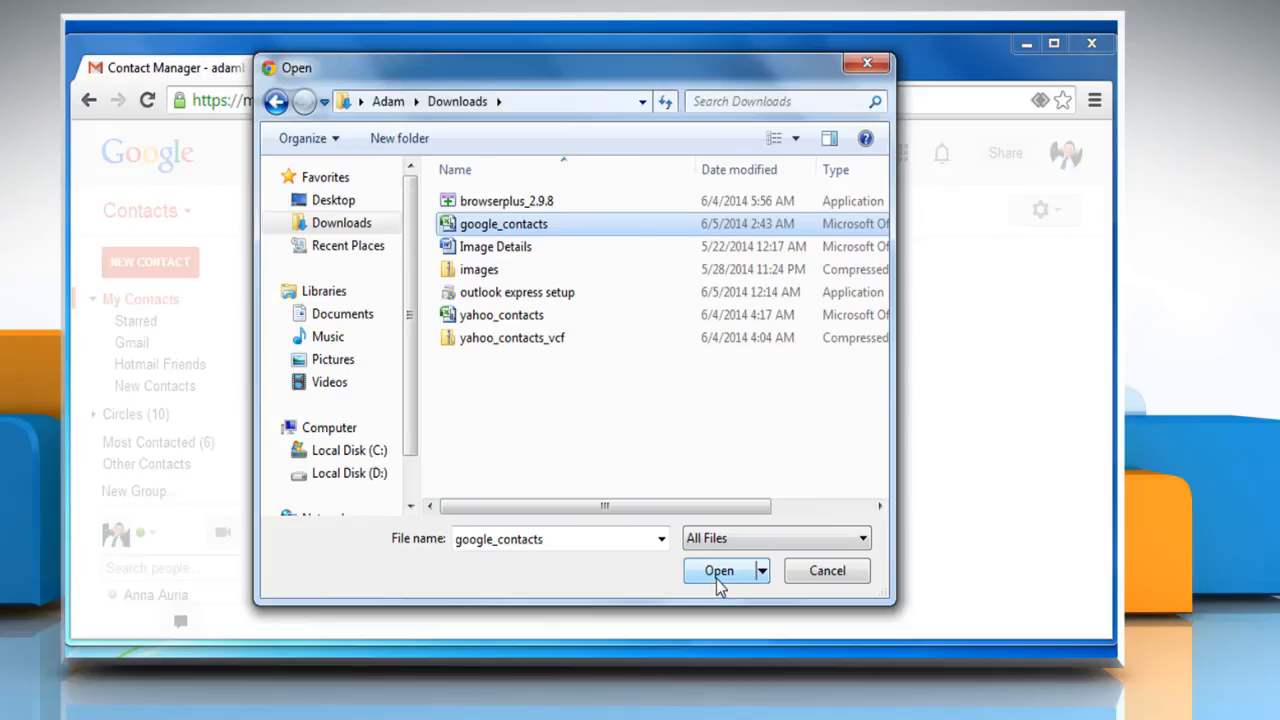
click(718, 570)
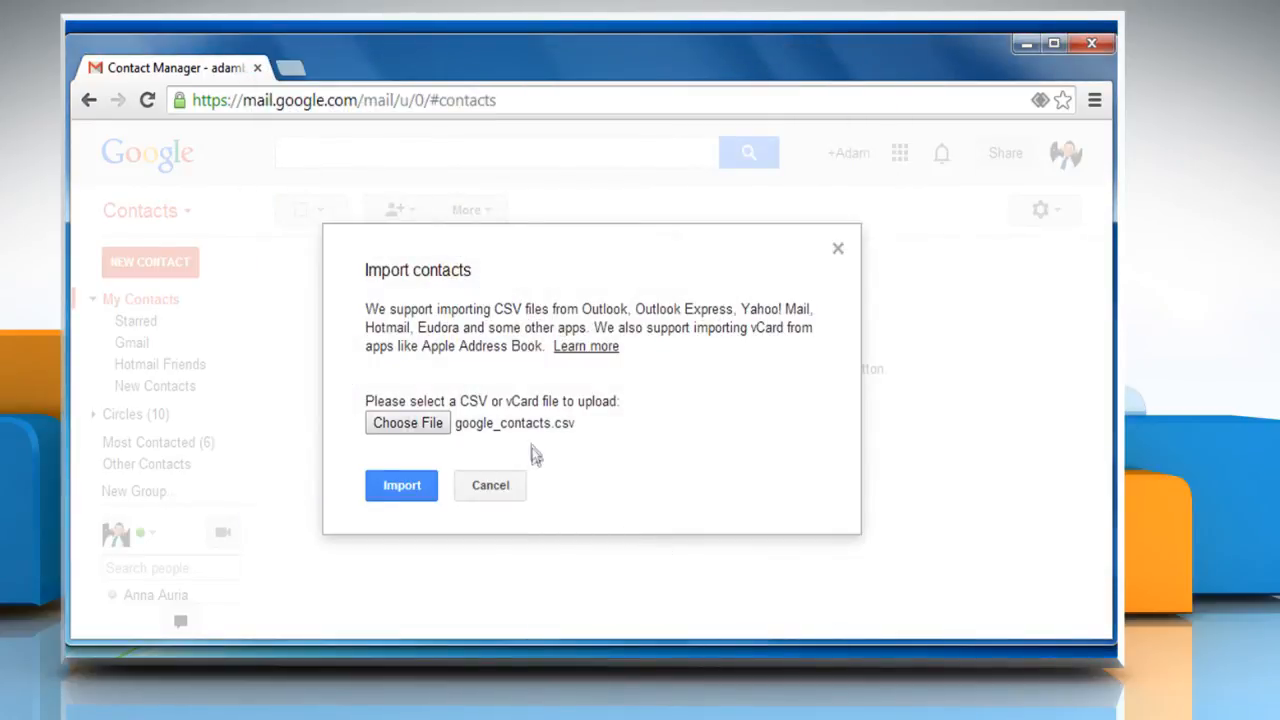
click(401, 486)
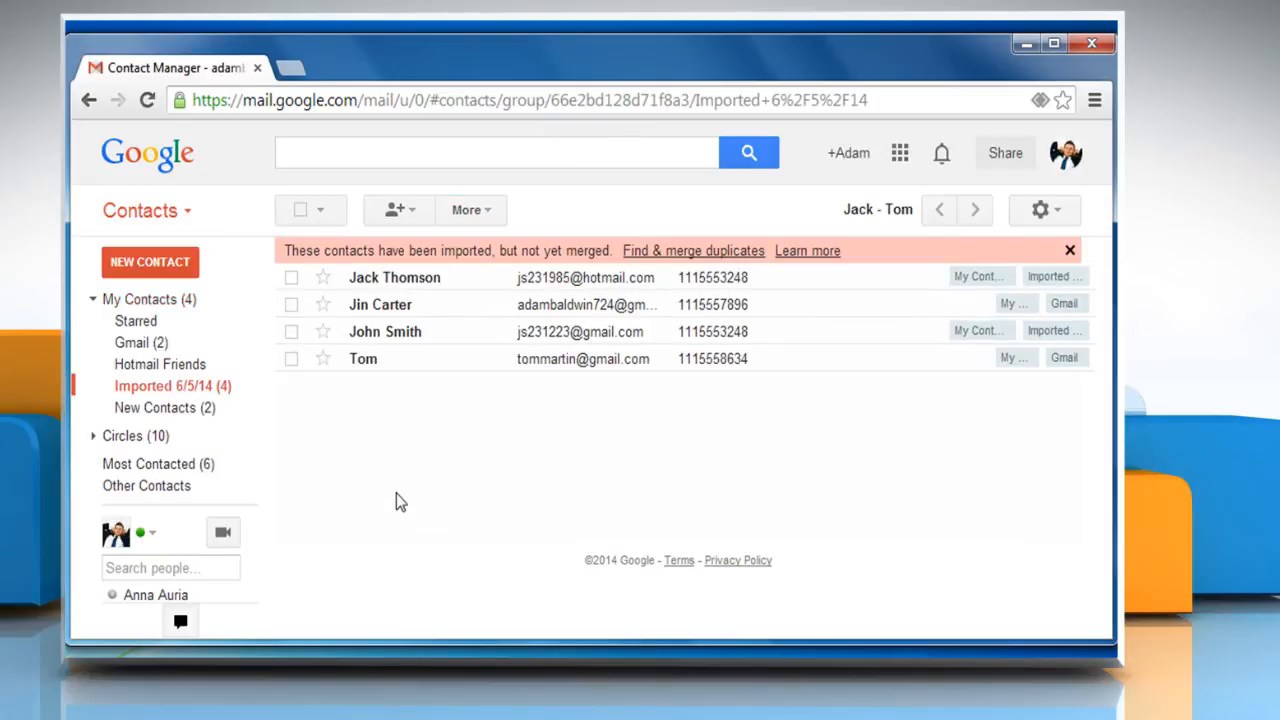
mouse_move(510, 258)
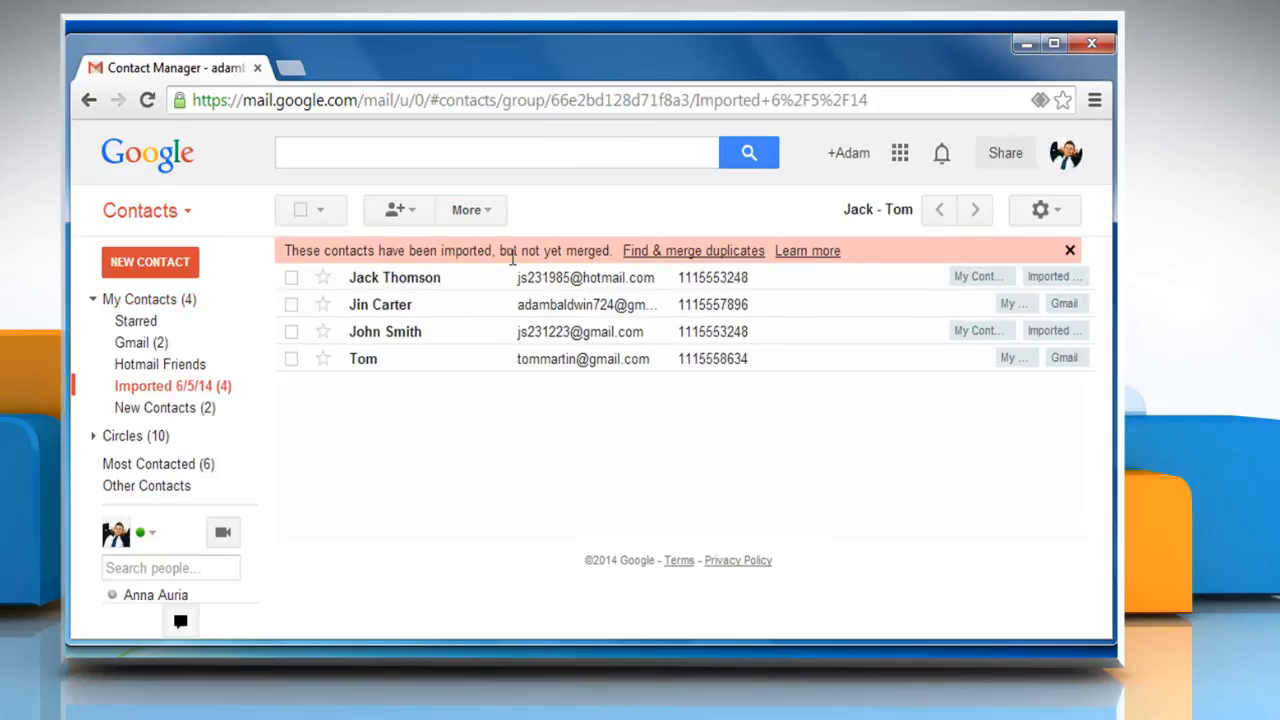
mouse_move(419, 441)
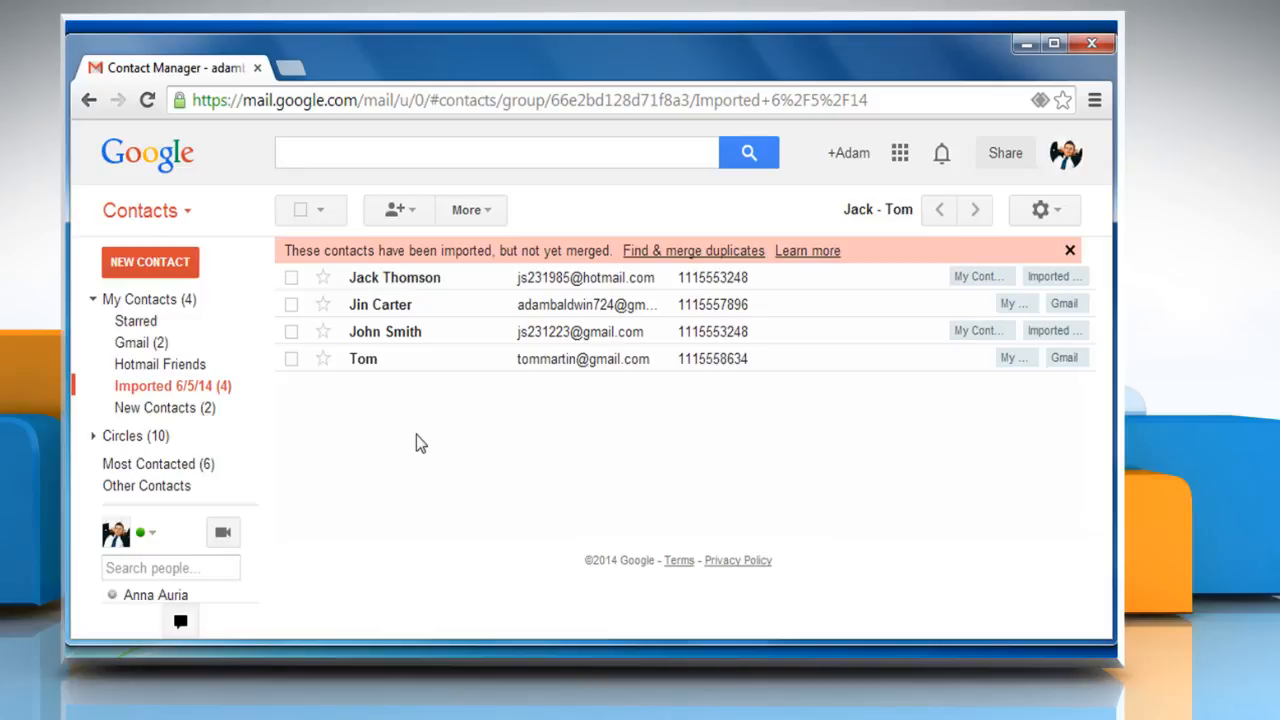